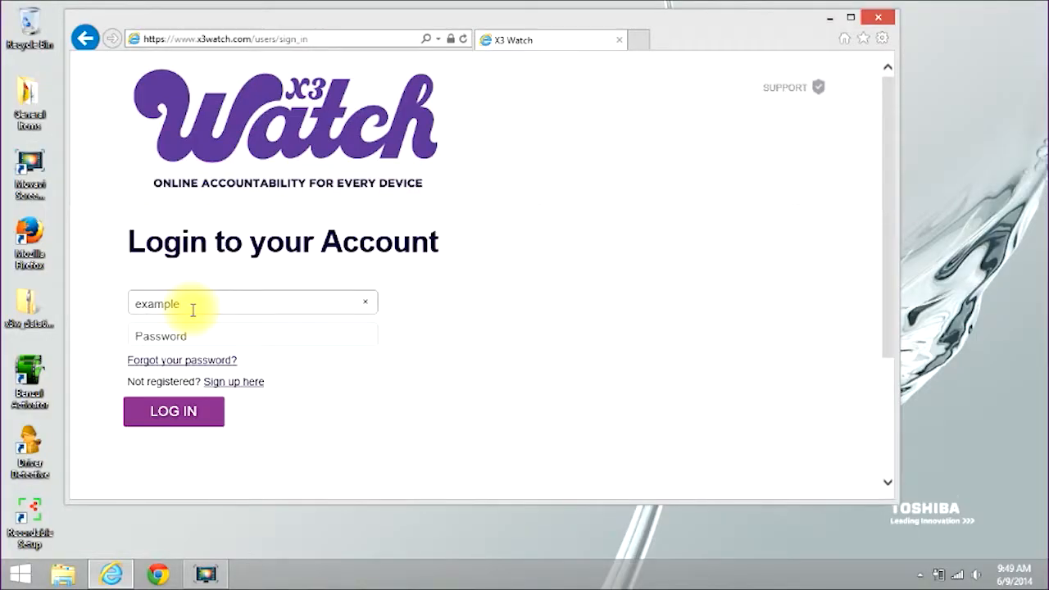
- Log in to the X3 Watch website with email and password, declining to save the password
text(@x3watch.com)
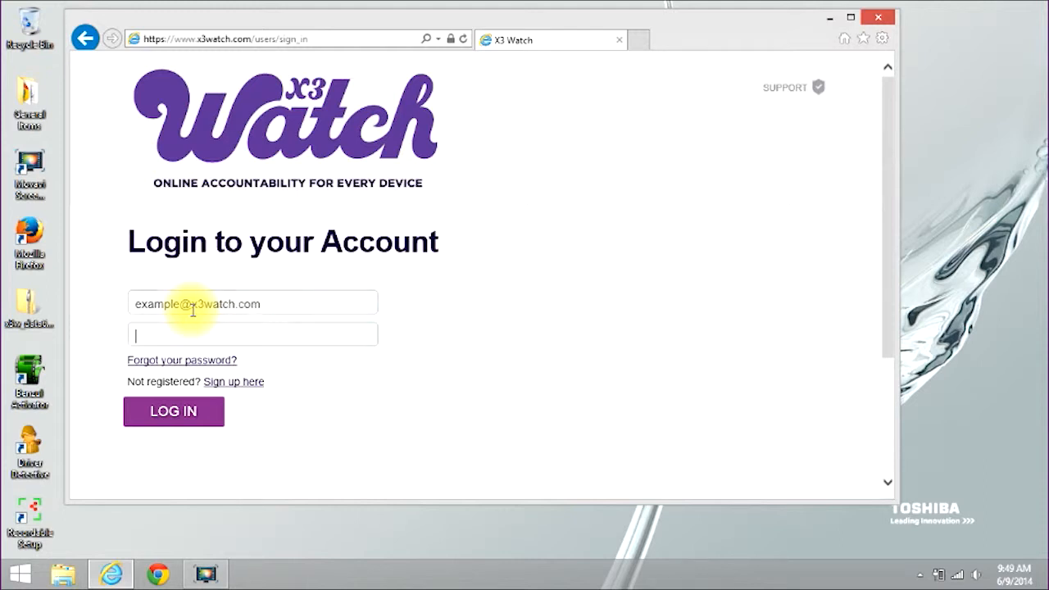
text(••)
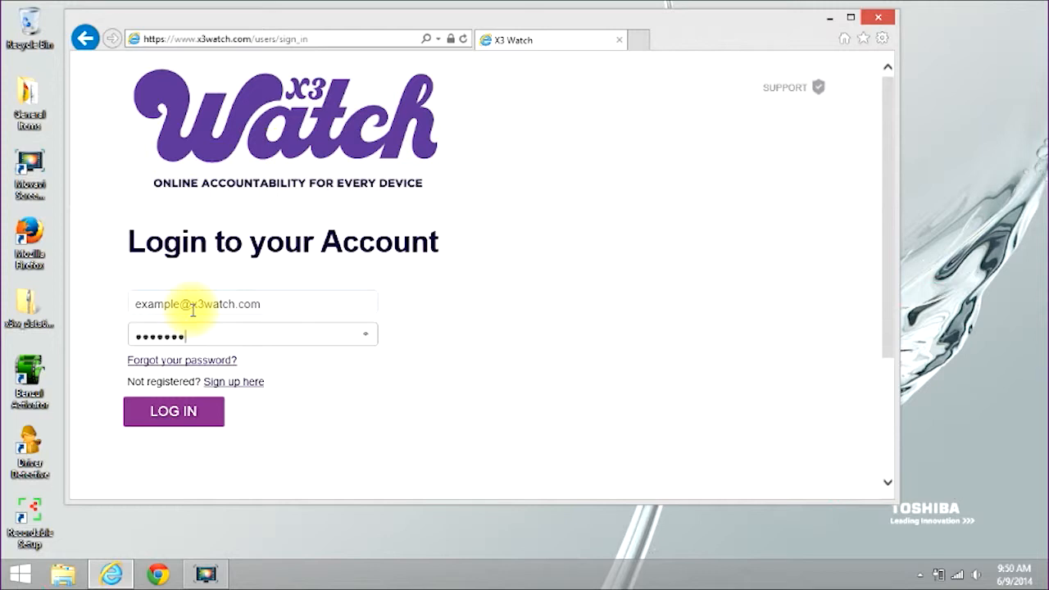
click(174, 409)
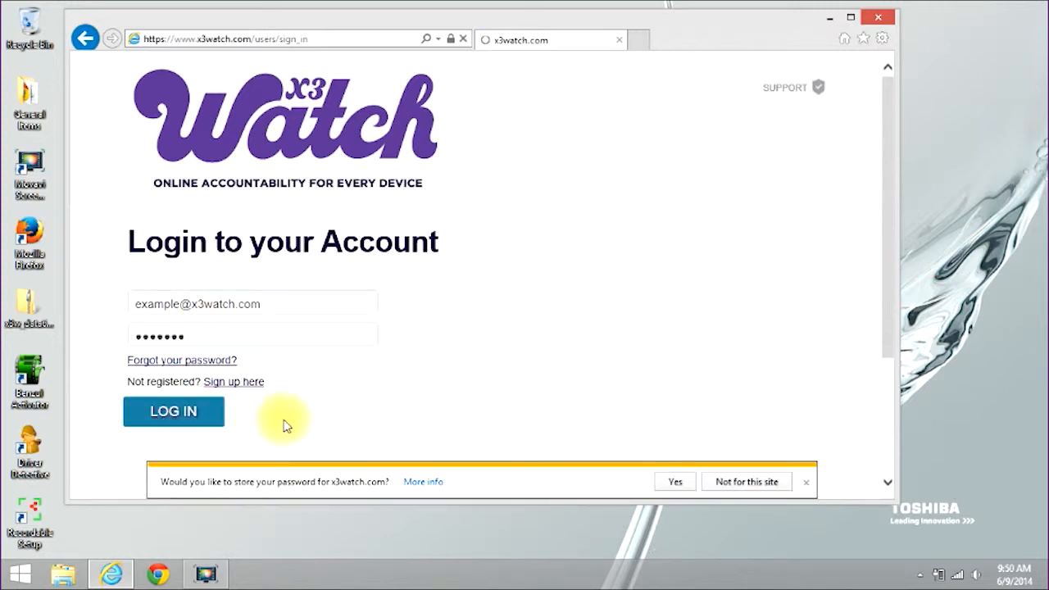
click(173, 409)
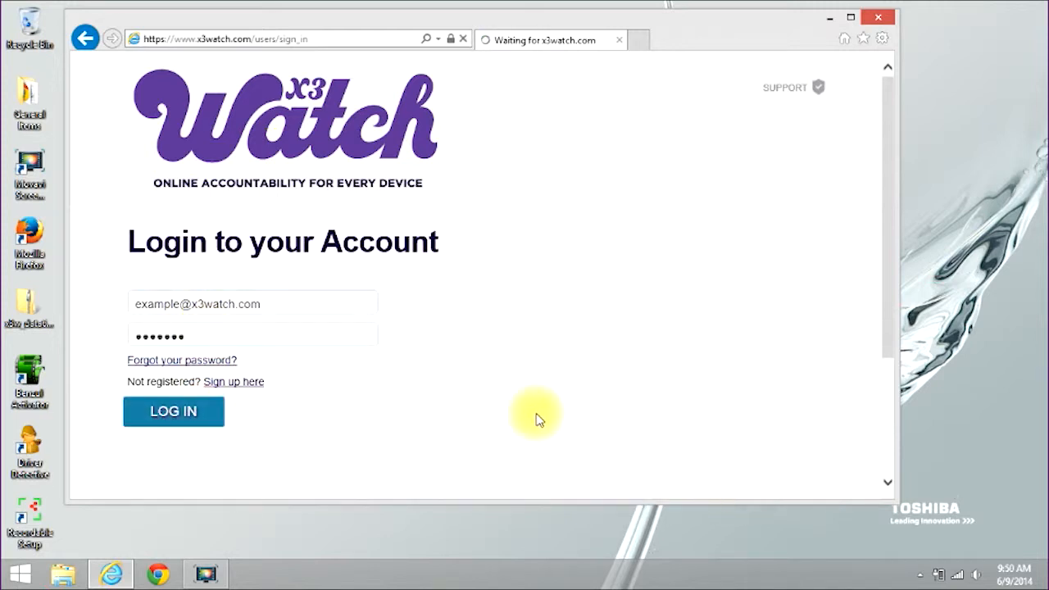
click(173, 410)
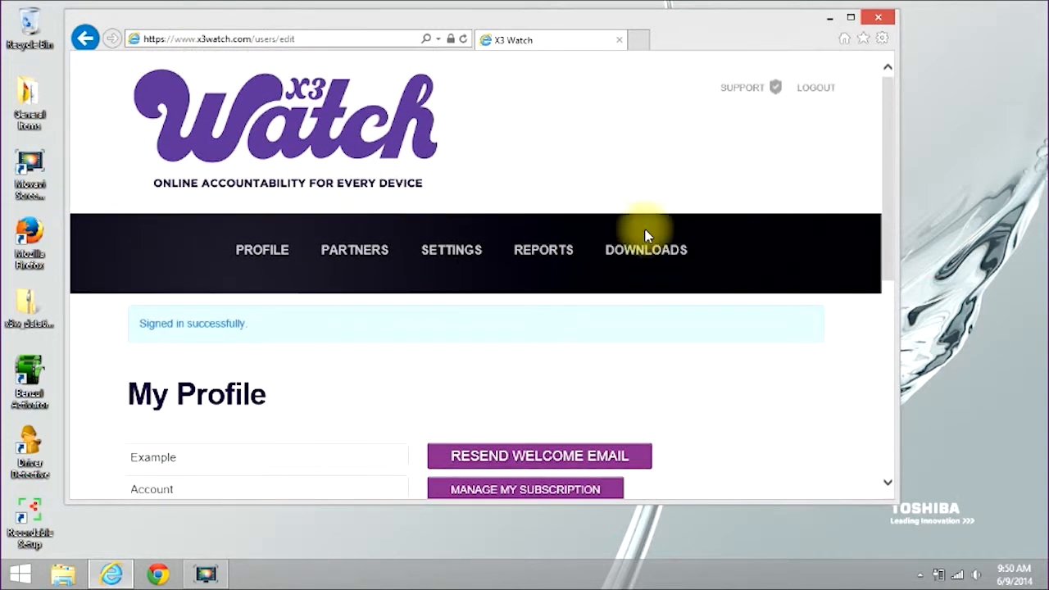
- From the Downloads page, get the Windows installer X3Watch.exe and run it
click(645, 249)
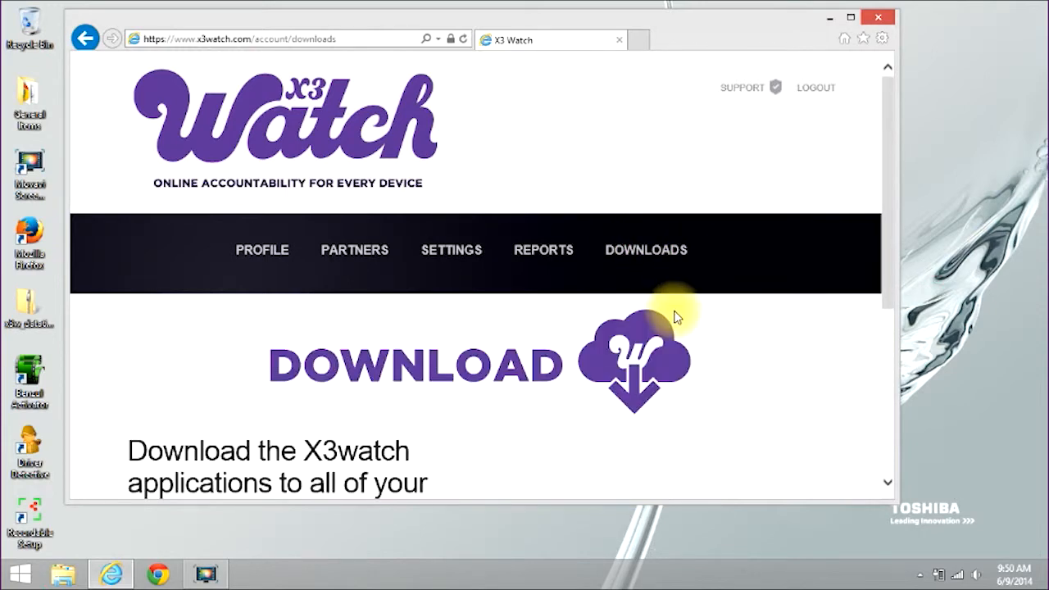
scroll(down, 3)
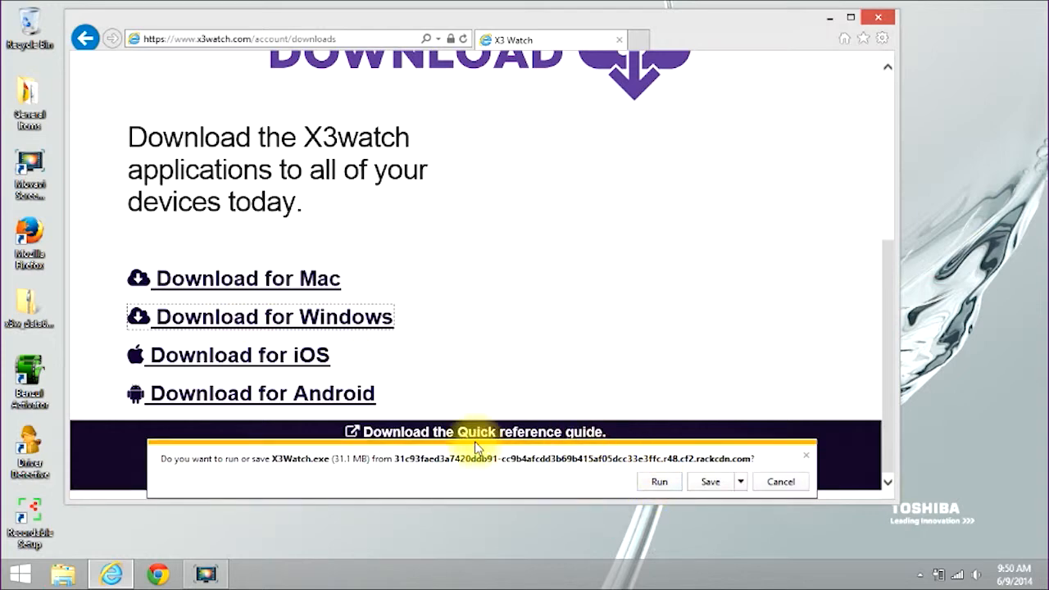
click(659, 481)
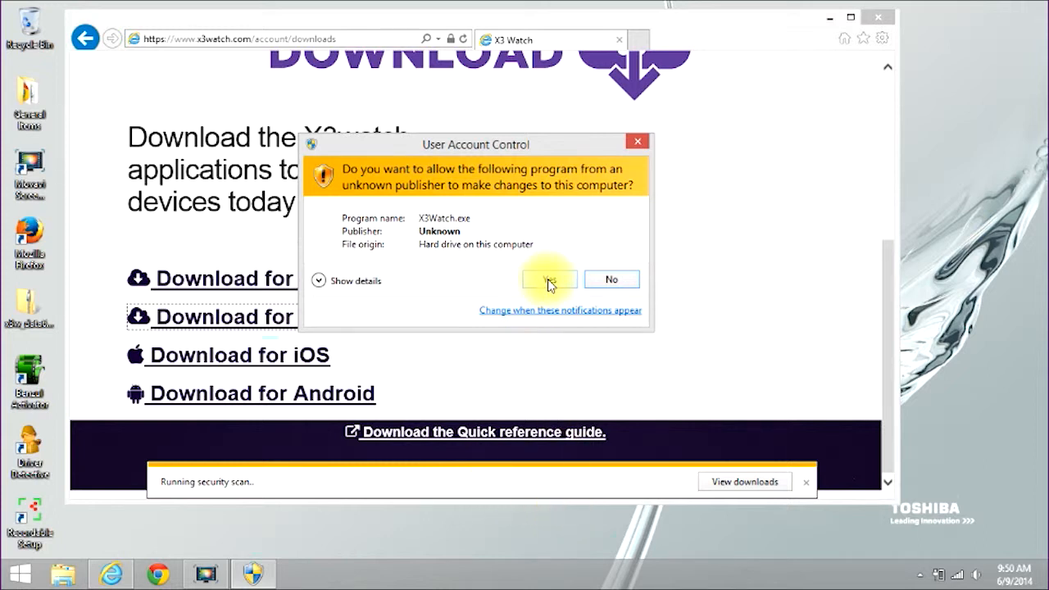
- Allow UAC, agree to upgrade the existing X3Watch, and continue the wizard to finish
click(549, 278)
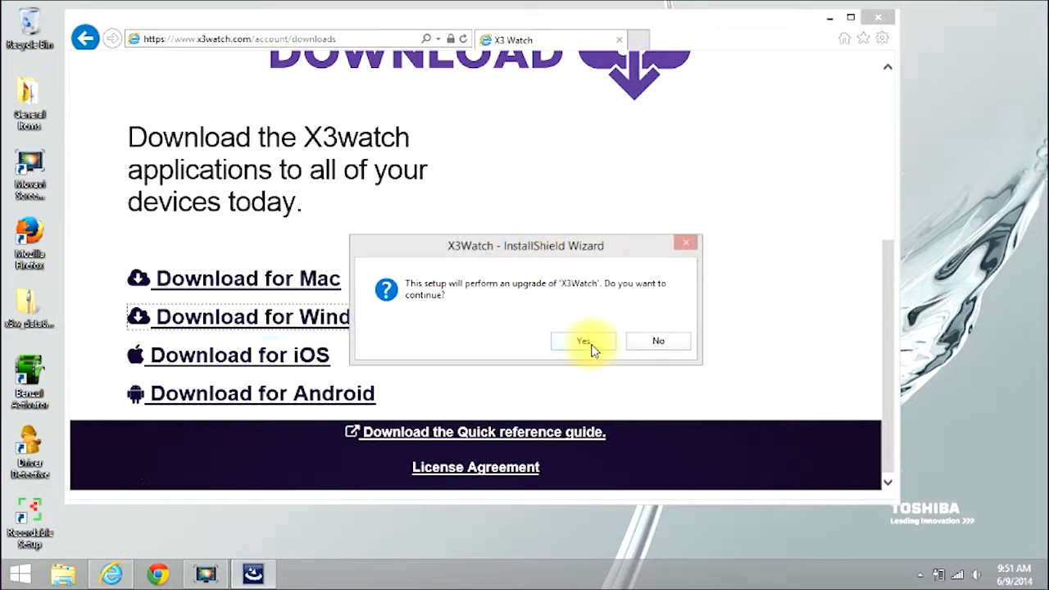
click(583, 341)
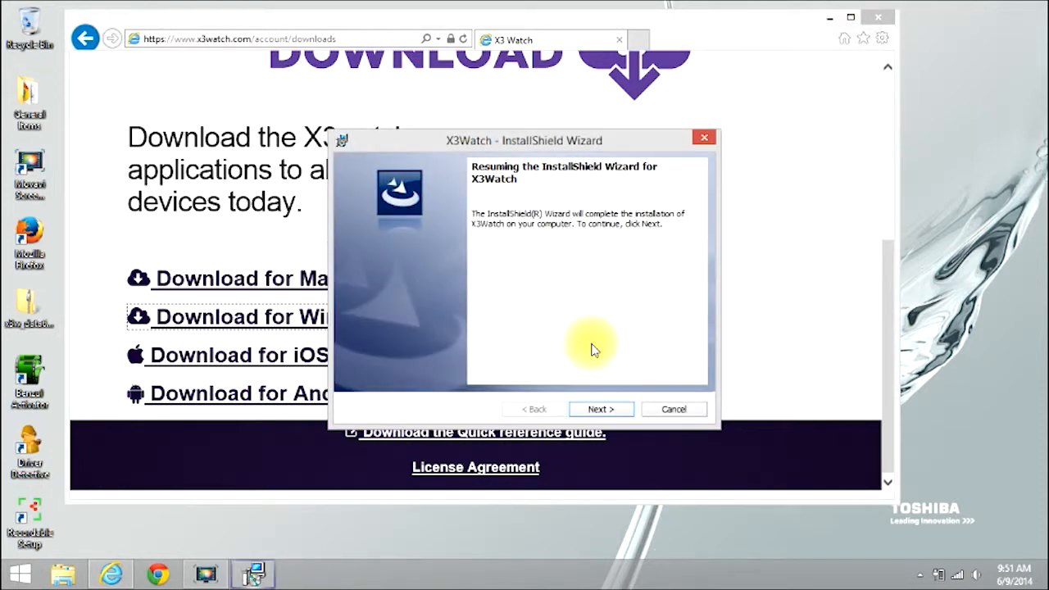
click(600, 409)
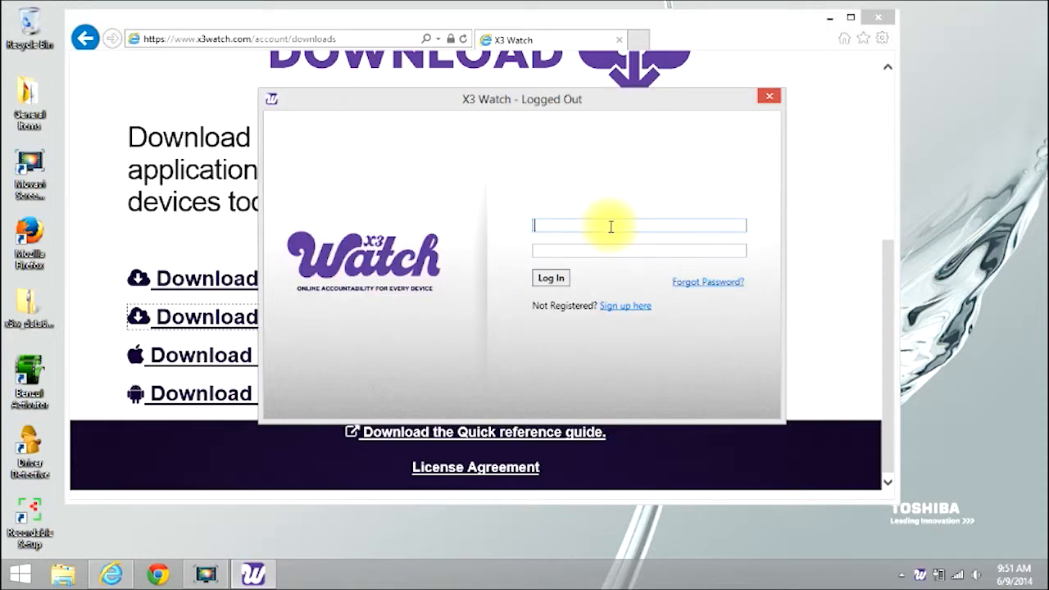
- Log in to the X3 Watch desktop app with the account email and password to reach Account Information
text(example@x3watch)
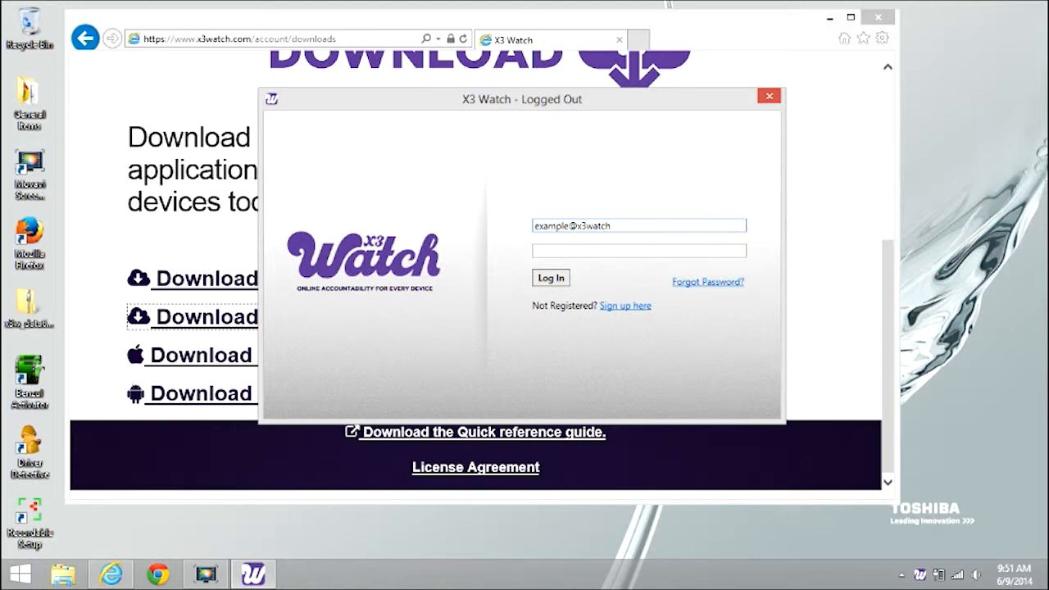
text(.con)
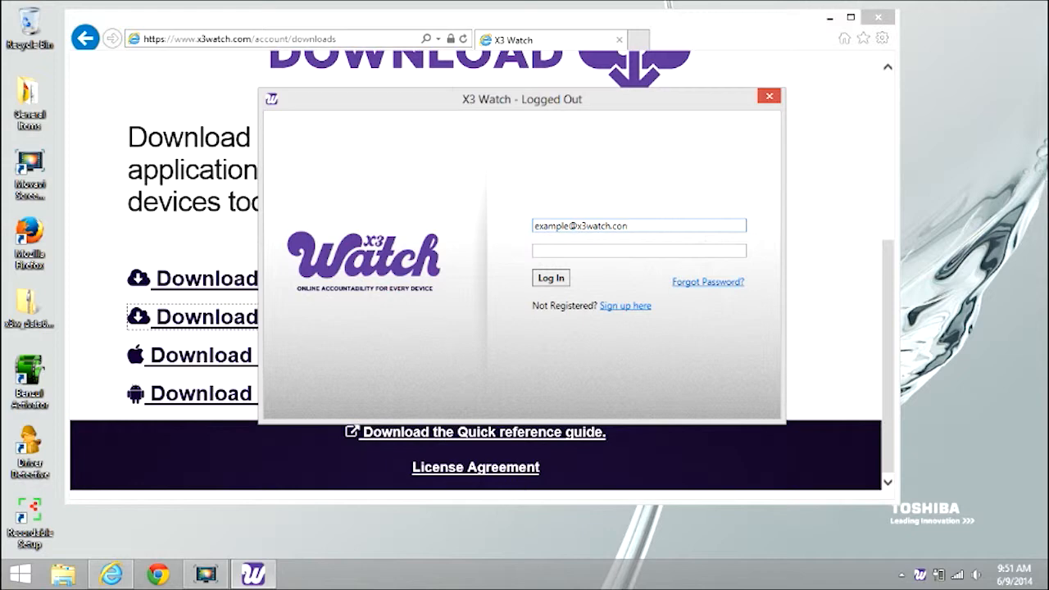
click(638, 250)
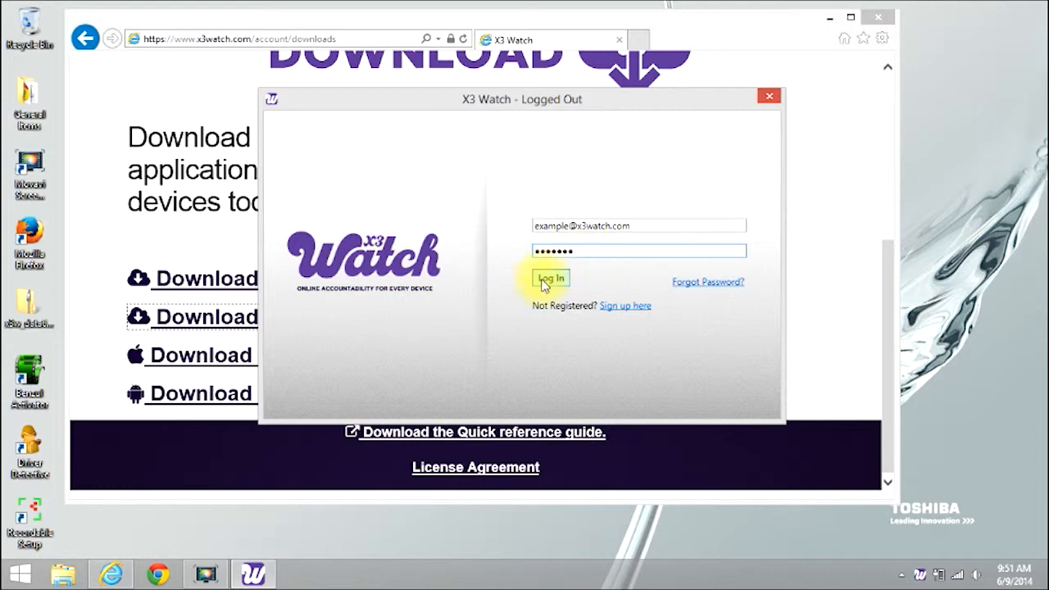
click(551, 278)
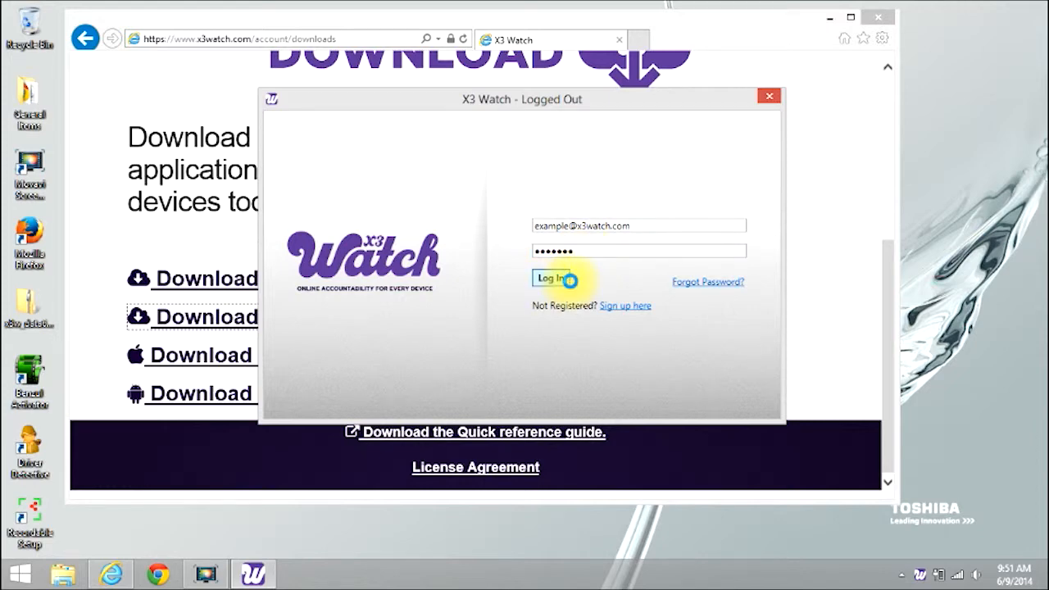
click(551, 279)
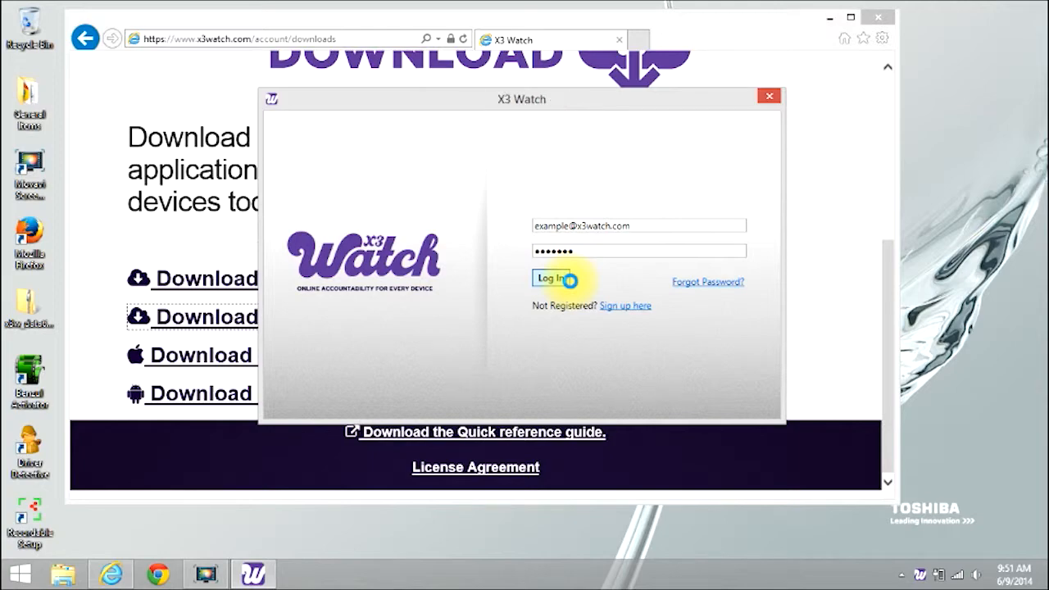
click(549, 278)
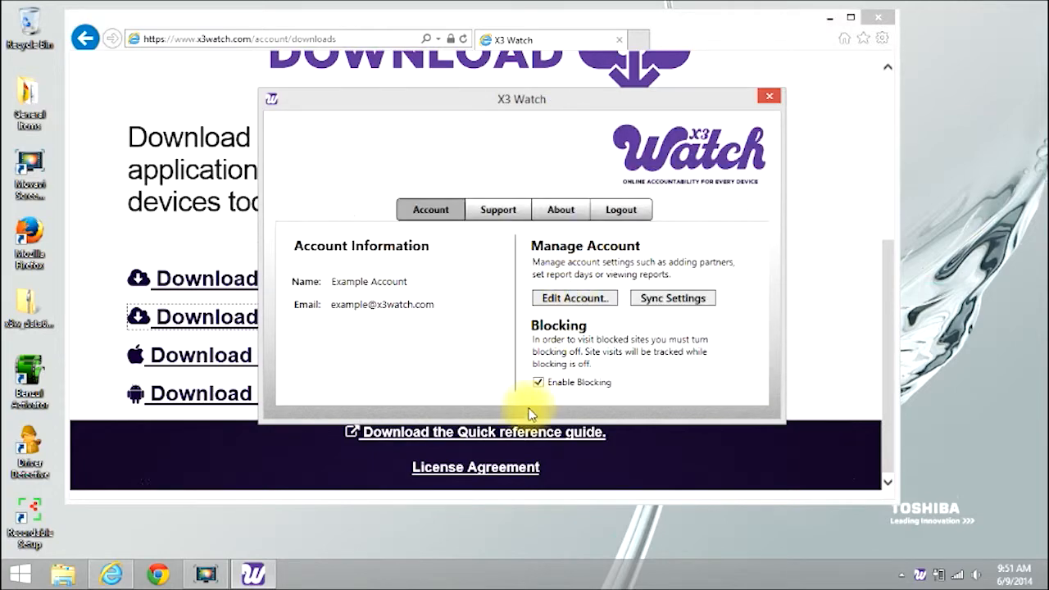